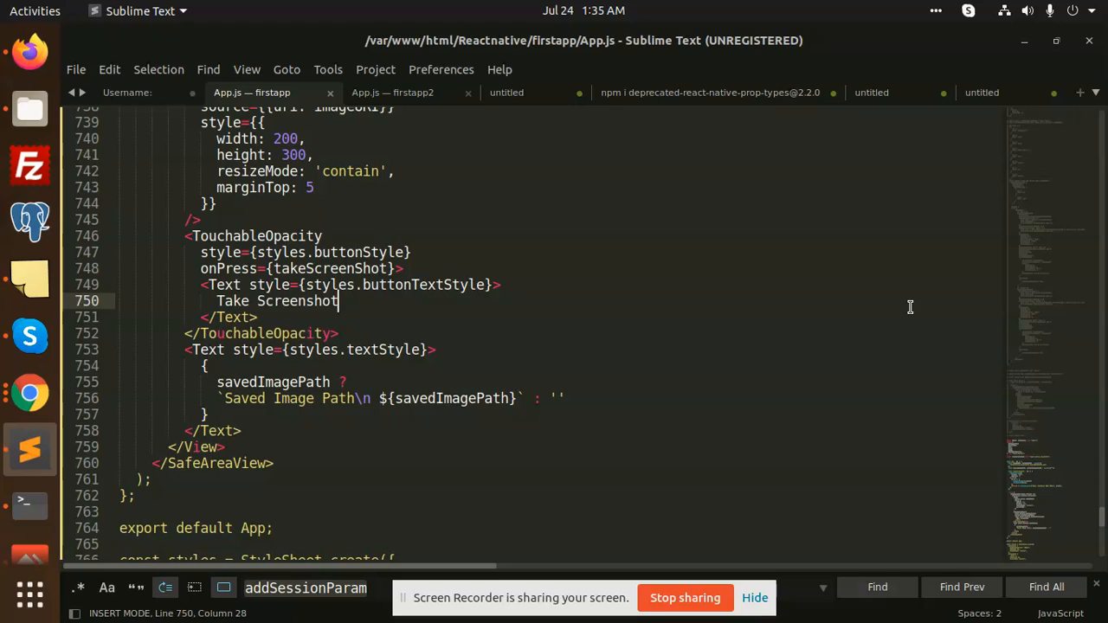
mouse_move(904, 301)
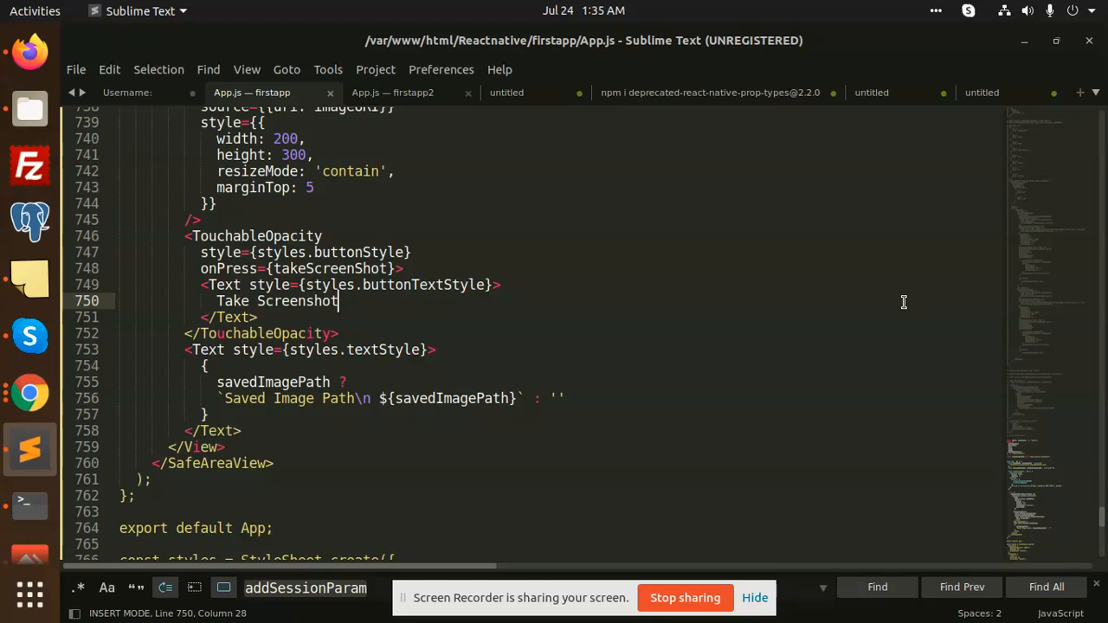
mouse_move(897, 294)
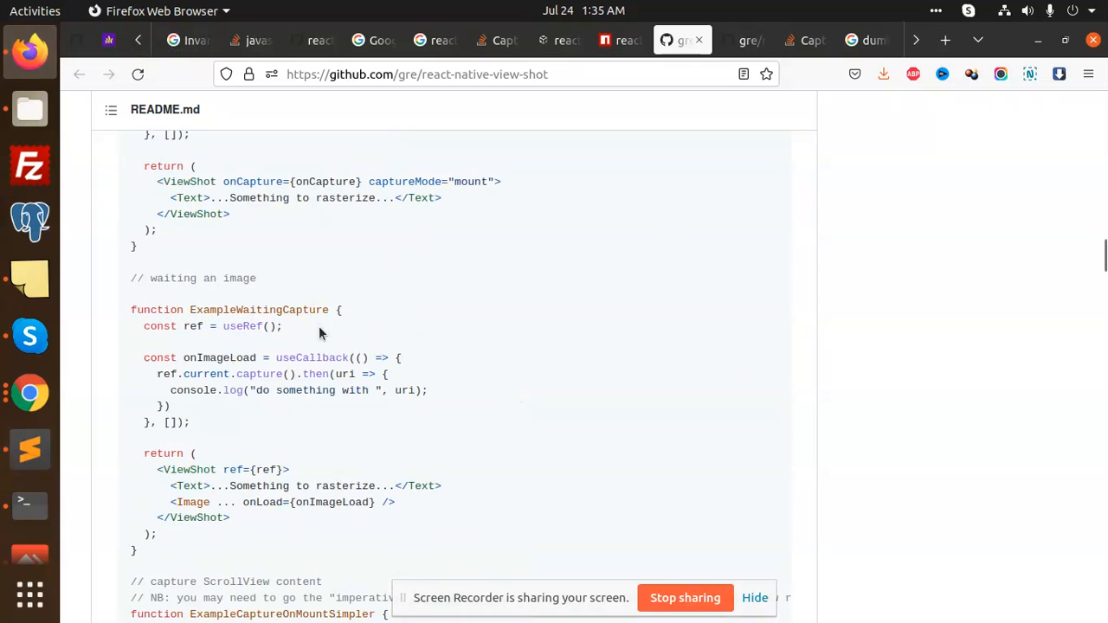
Scroll the react-native-view-shot README to its Install section with the yarn and expo commands.
scroll(up, 3)
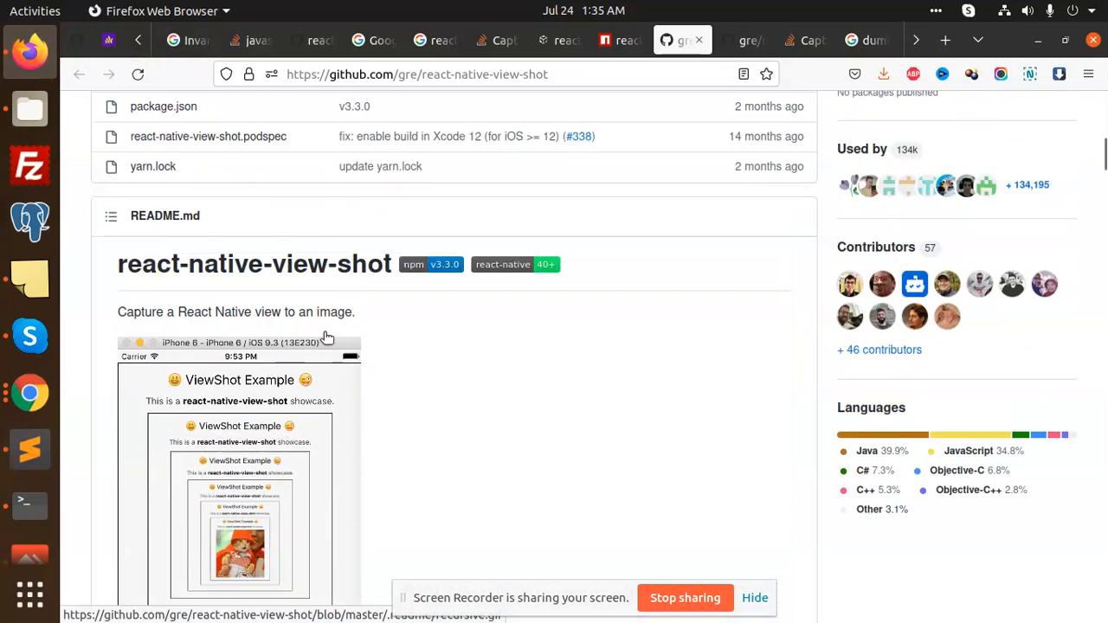
scroll(up, 3)
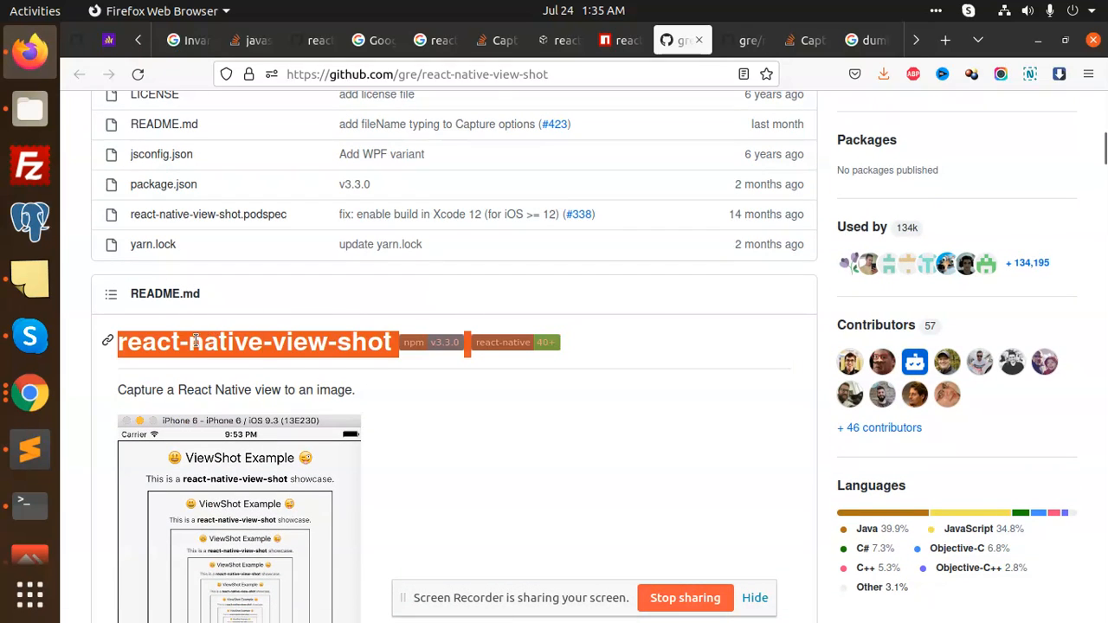
scroll(down, 3)
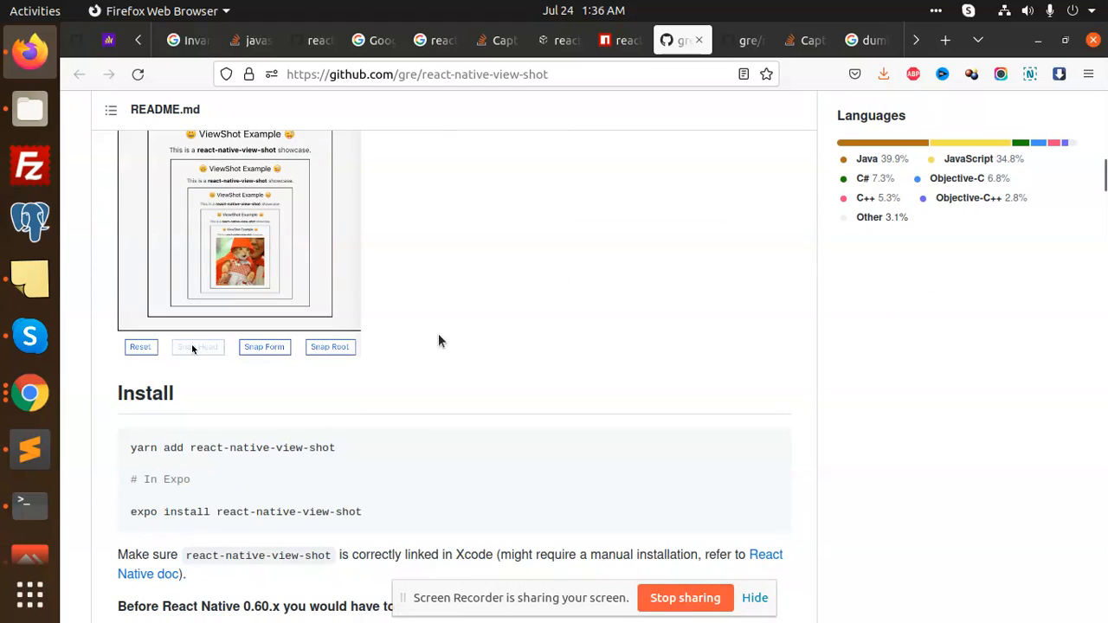
mouse_move(31, 516)
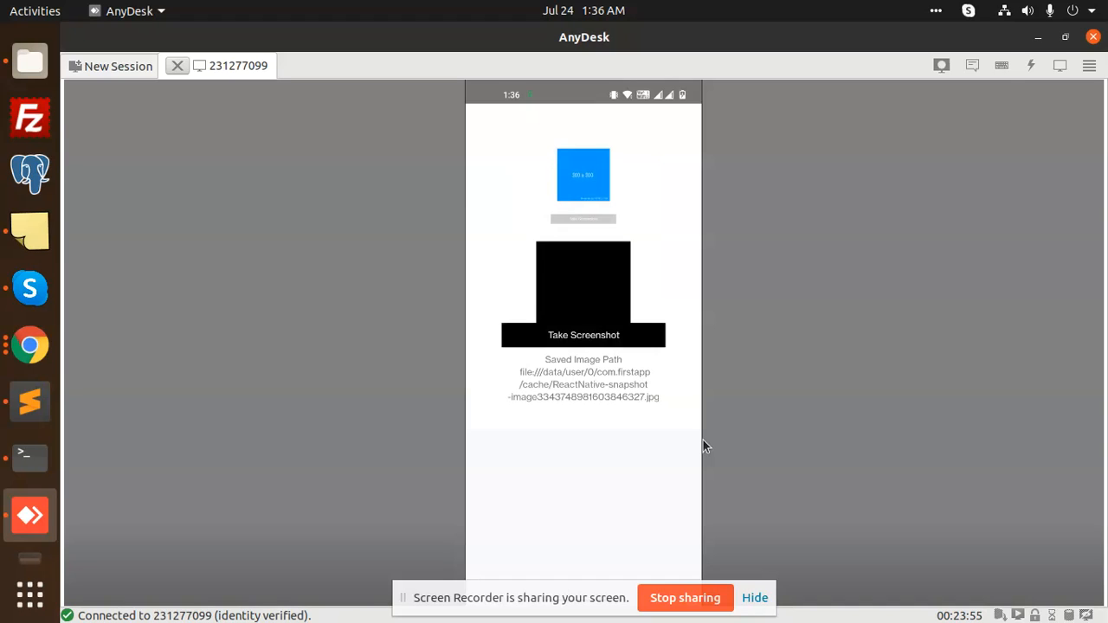
mouse_move(603, 412)
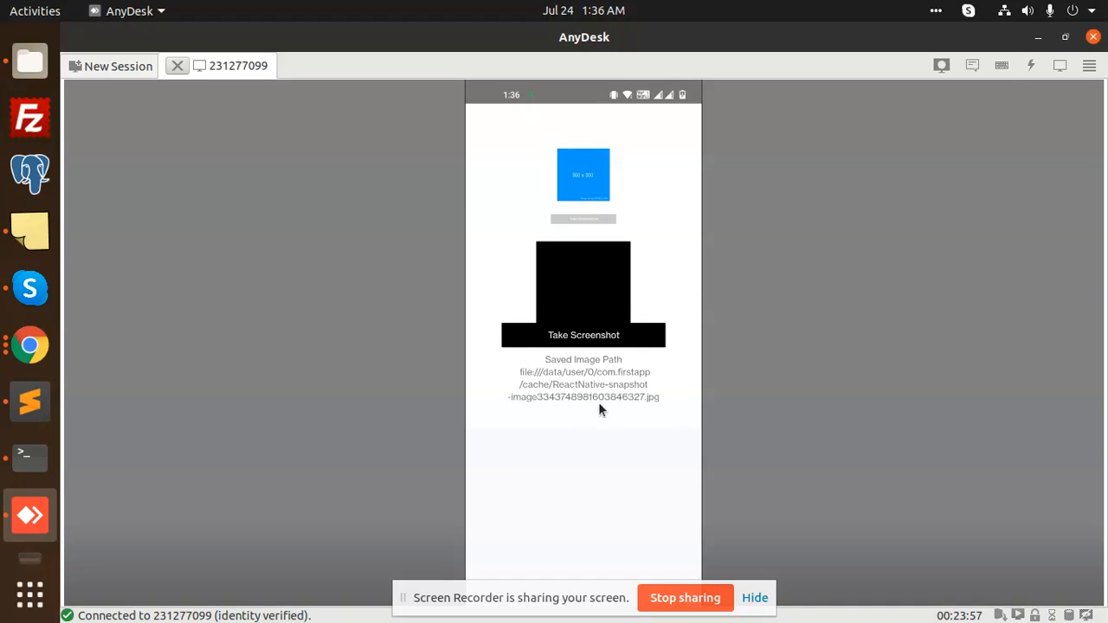
mouse_move(30, 458)
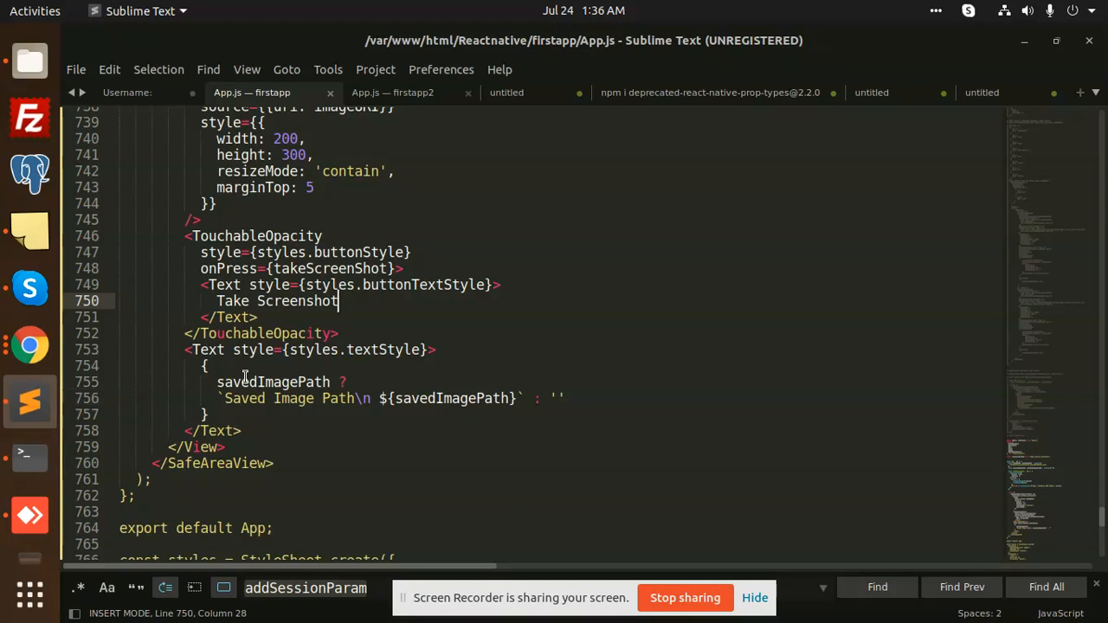
scroll(up, 3)
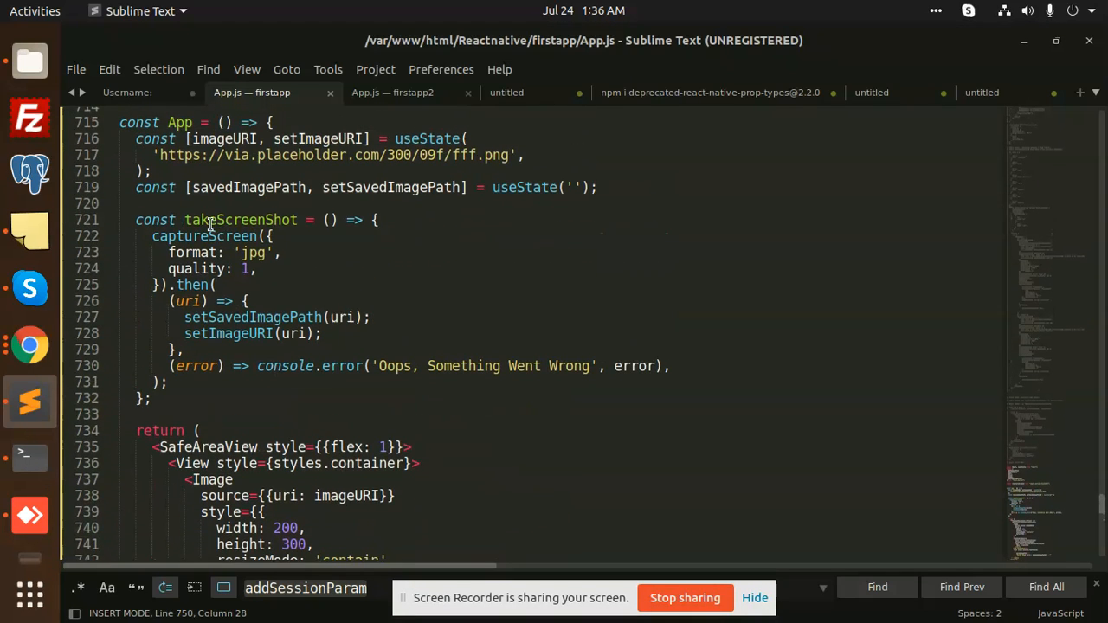
double_click(241, 317)
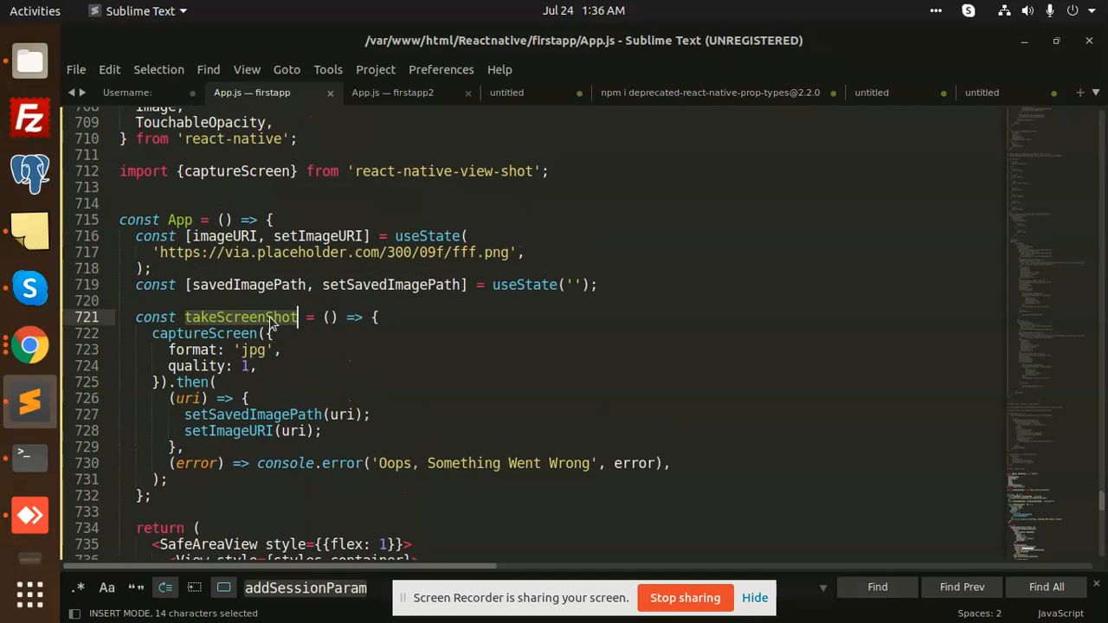
scroll(up, 3)
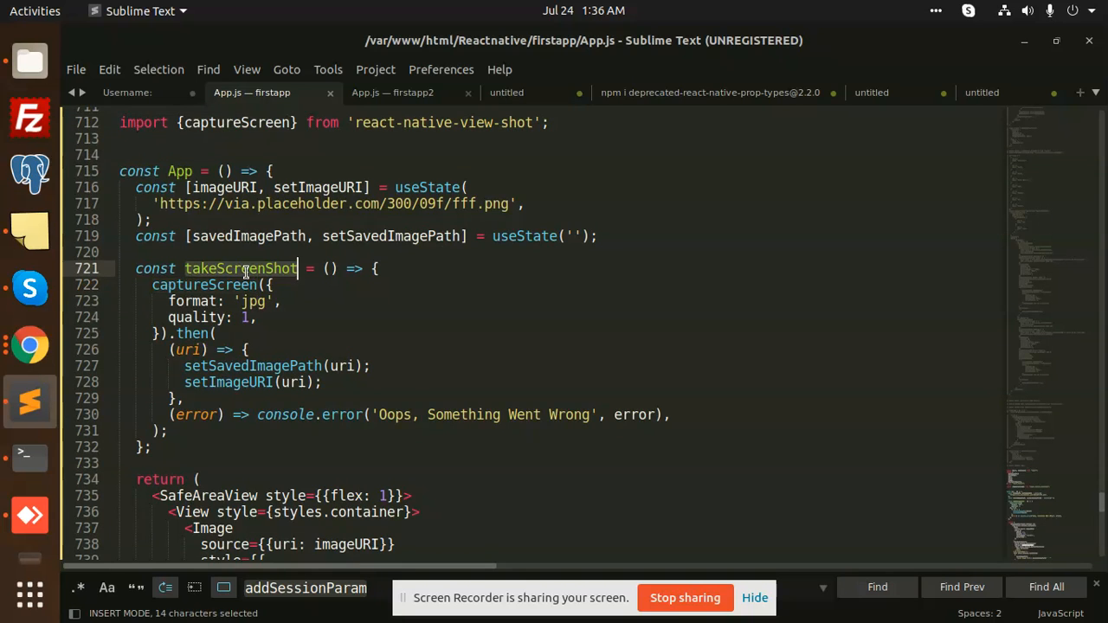
scroll(down, 3)
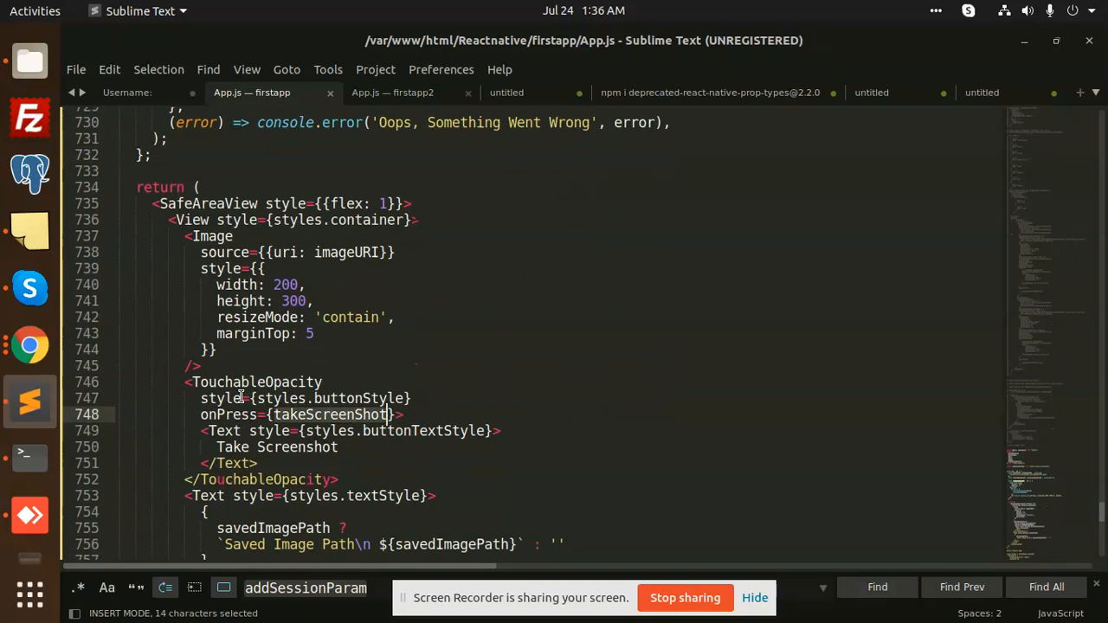
scroll(up, 3)
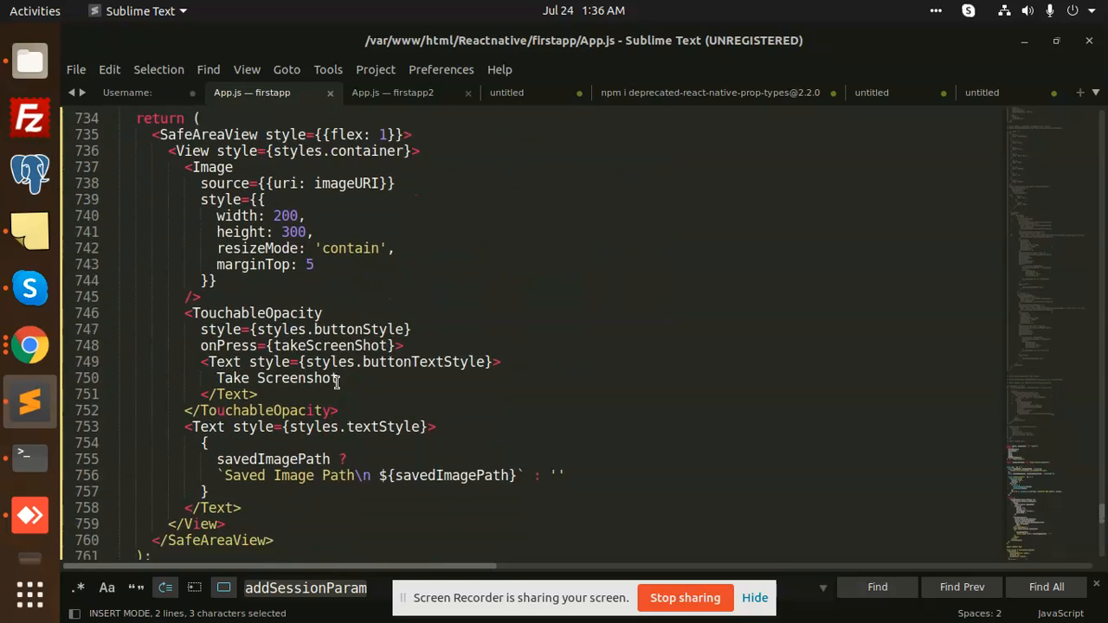
scroll(down, 3)
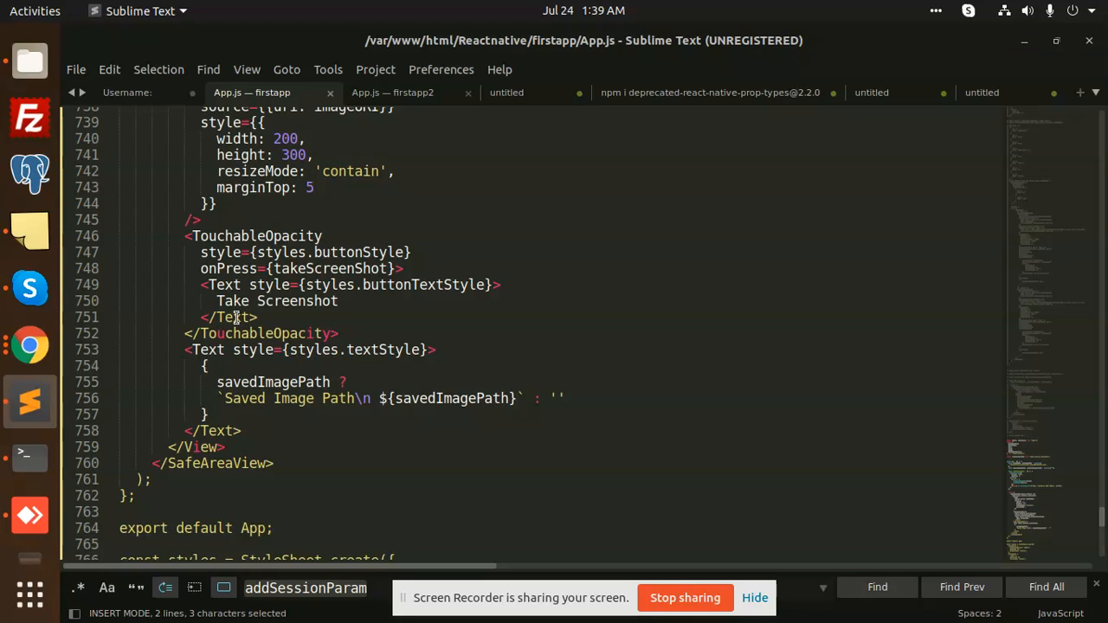
mouse_move(105, 450)
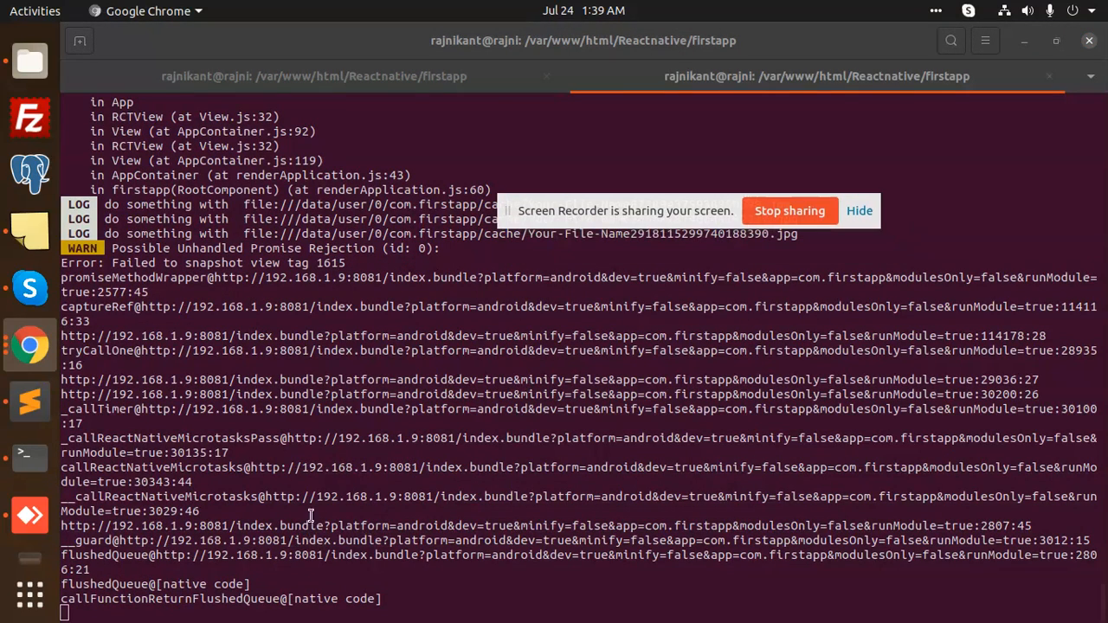
mouse_move(468, 569)
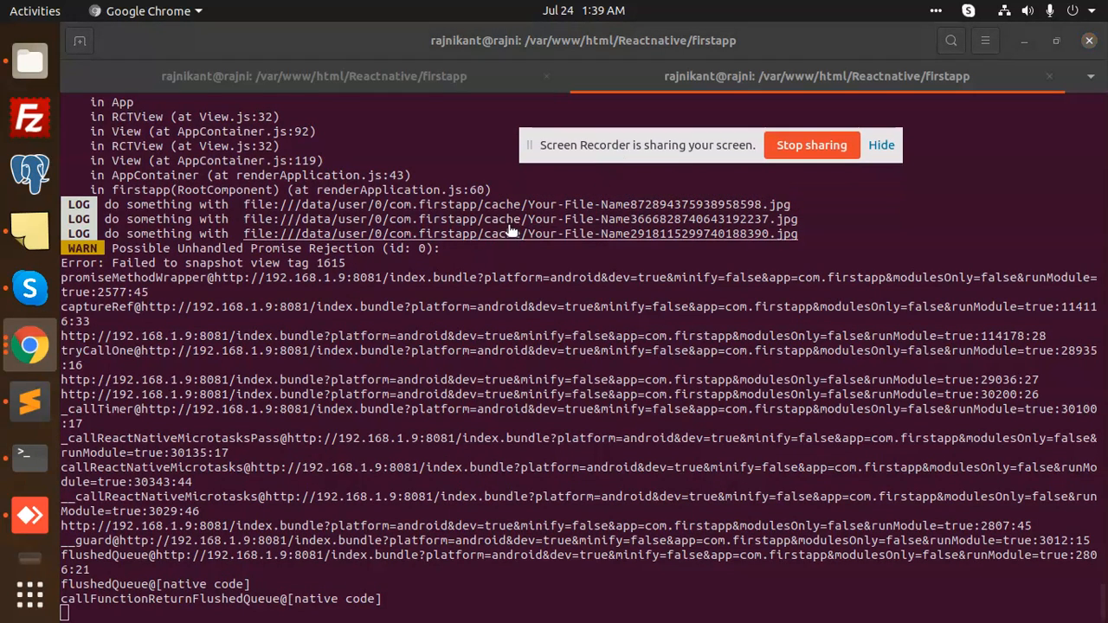
mouse_move(658, 269)
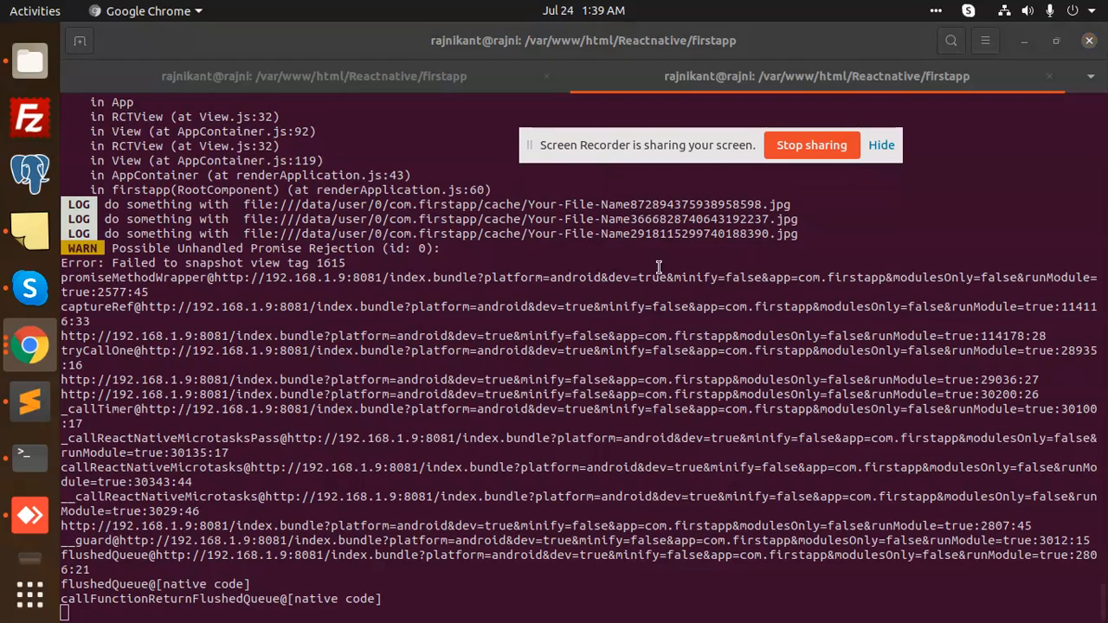
mouse_move(632, 350)
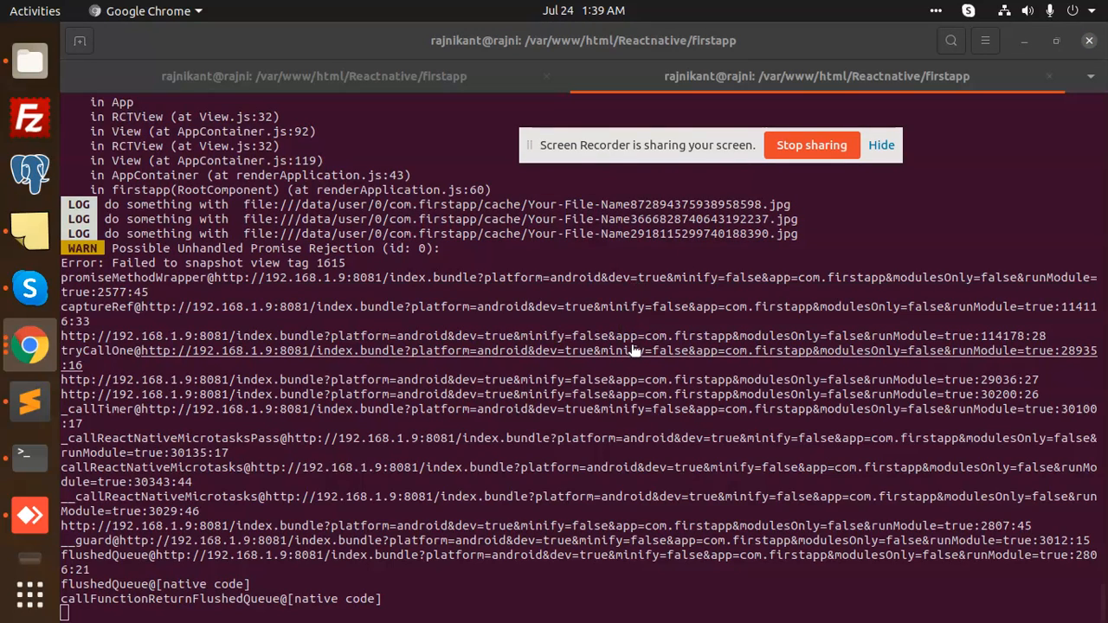